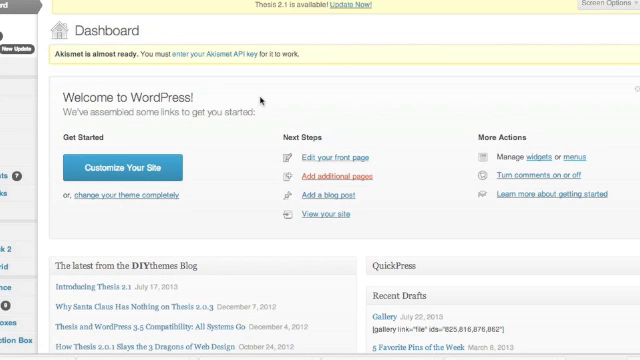
pyautogui.moveTo(223, 167)
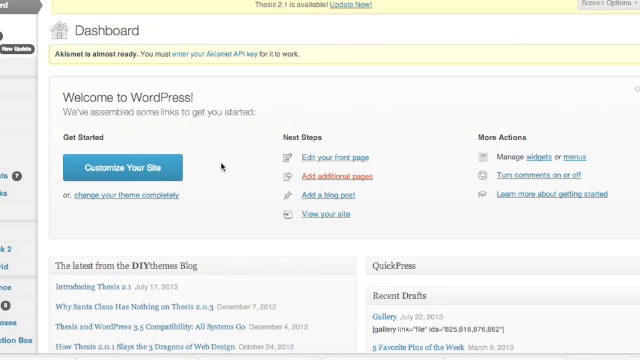
pyautogui.moveTo(100, 265)
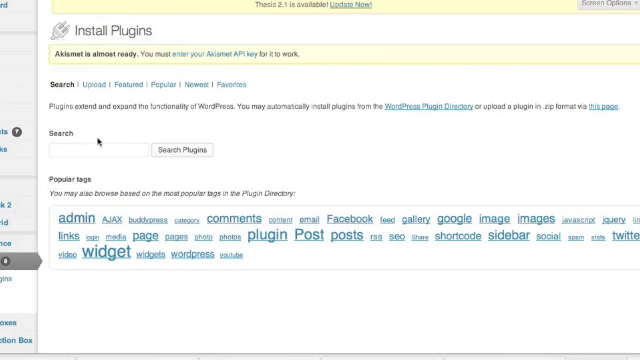
# Search the plugin directory for 'nextgen' and install NextGEN Gallery 1.9.13.
pyautogui.click(105, 149)
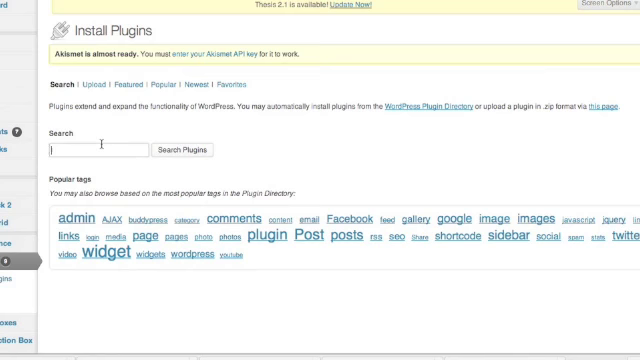
pyautogui.write('nextgen')
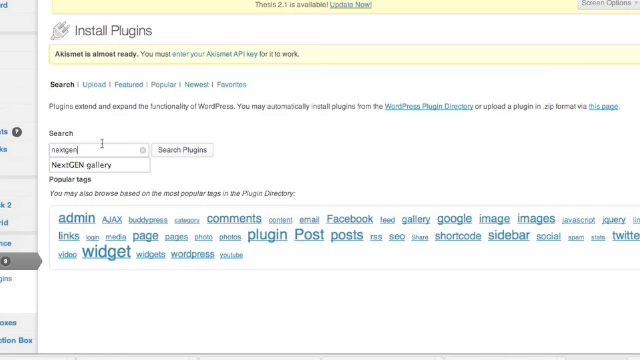
pyautogui.click(88, 162)
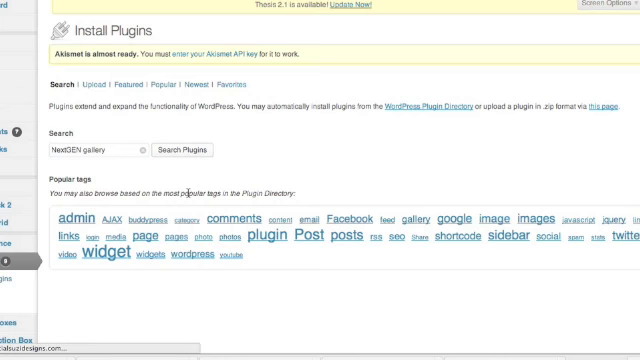
pyautogui.click(189, 150)
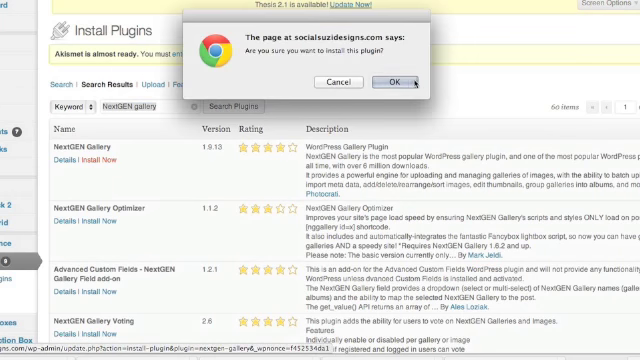
pyautogui.click(402, 81)
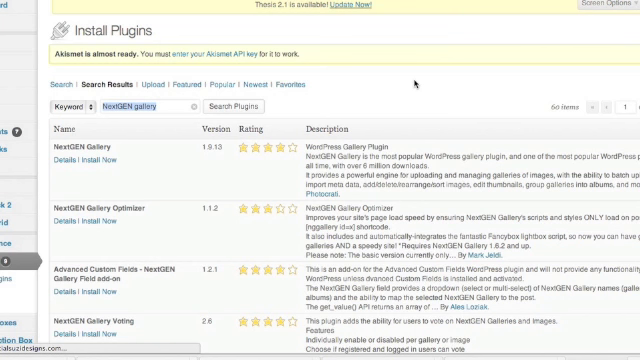
pyautogui.click(86, 160)
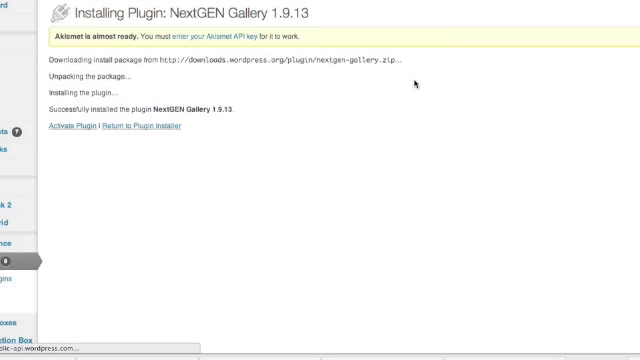
pyautogui.moveTo(28, 167)
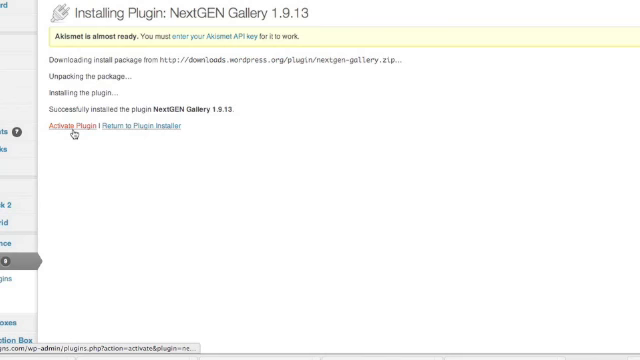
pyautogui.moveTo(88, 217)
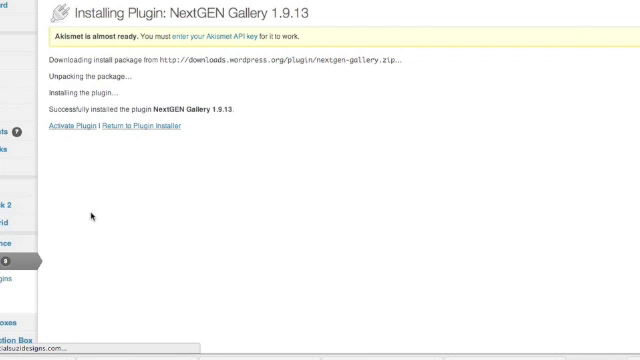
# Activate NextGEN Gallery and go to its Gallery Overview page.
pyautogui.click(60, 129)
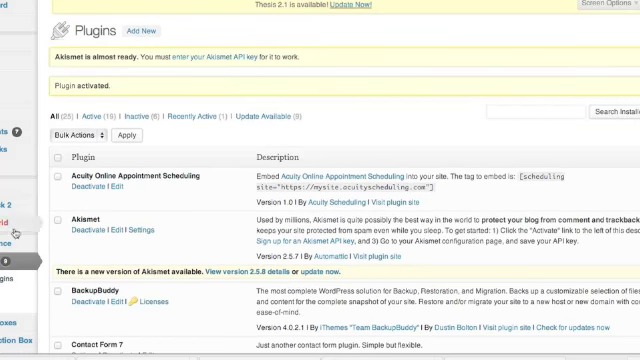
pyautogui.scroll(-3)
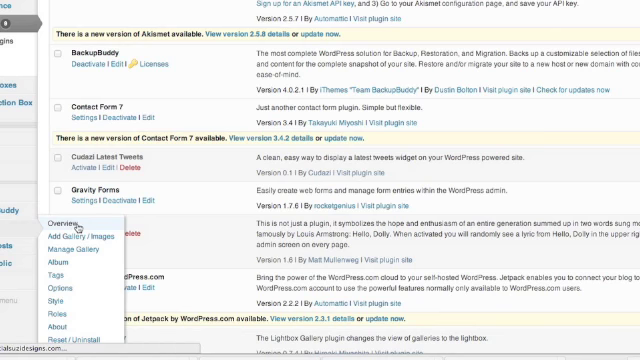
pyautogui.click(58, 223)
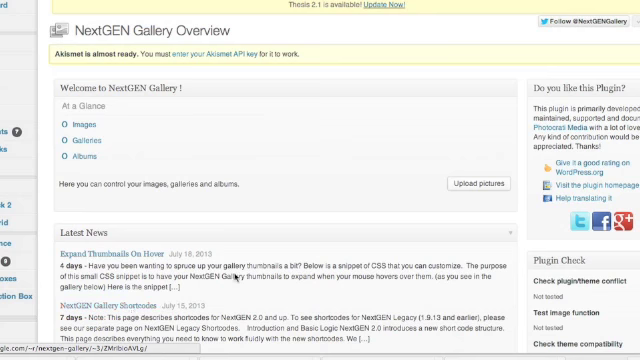
pyautogui.scroll(-3)
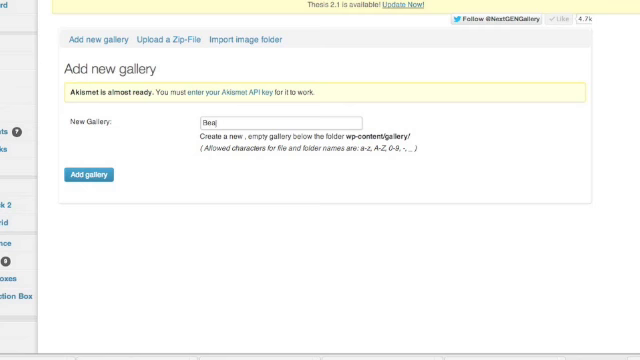
# Create the 'Beauty Work' gallery and select four image files to upload.
pyautogui.write('Beauty Work')
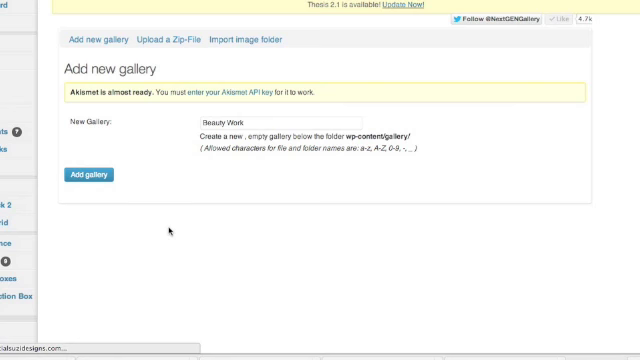
pyautogui.click(90, 174)
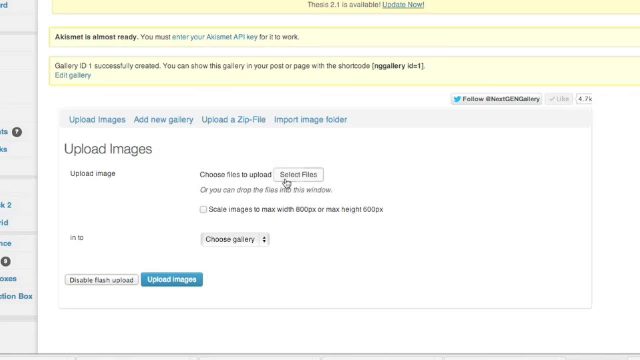
pyautogui.click(309, 173)
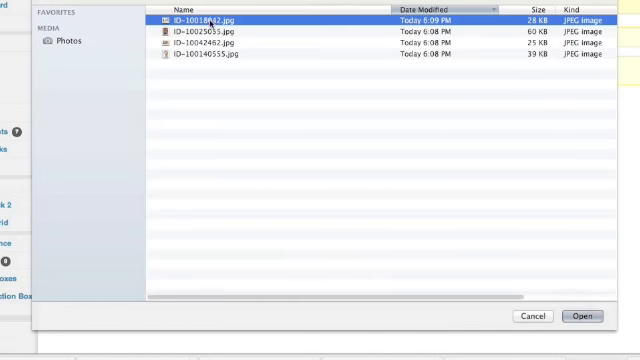
pyautogui.click(210, 57)
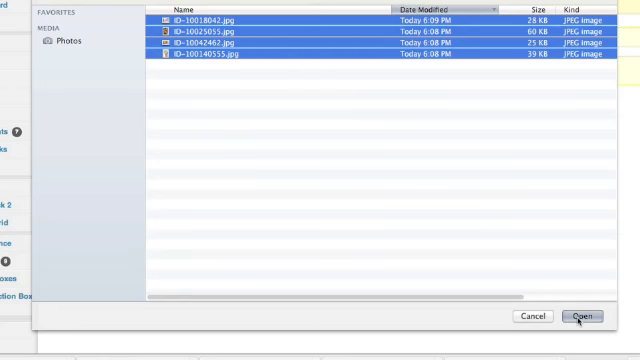
pyautogui.click(577, 317)
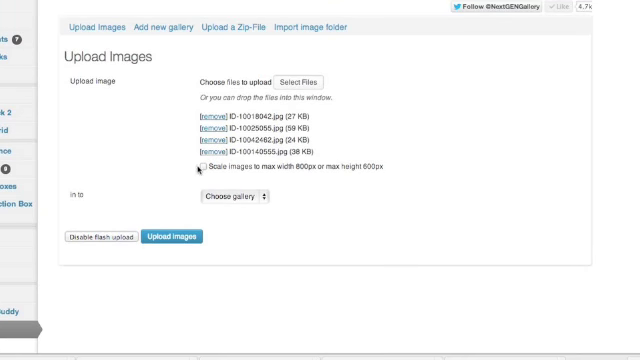
# Upload the four images into '1 - Beauty Work' and close the progress window.
pyautogui.click(225, 196)
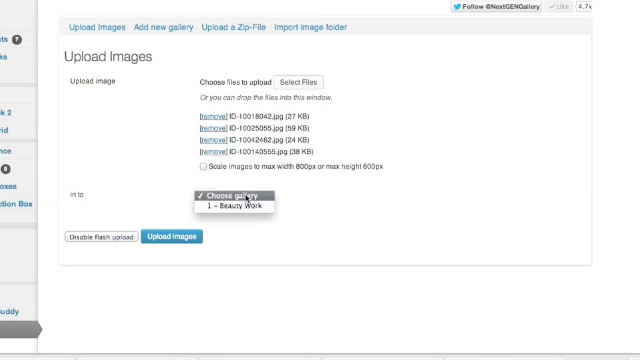
pyautogui.click(227, 207)
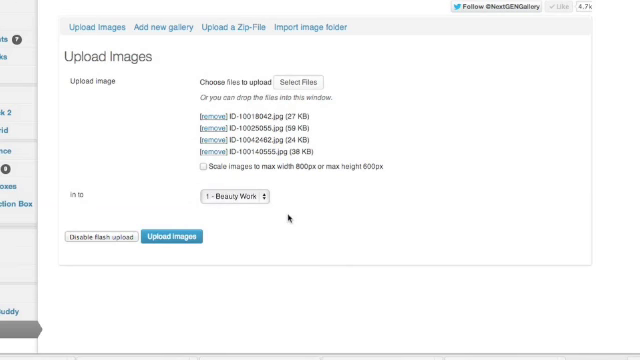
pyautogui.click(172, 244)
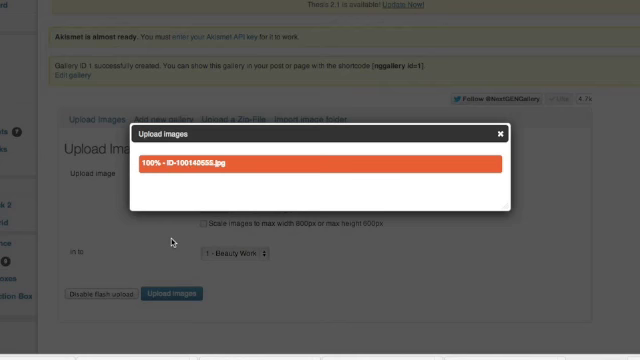
pyautogui.click(500, 132)
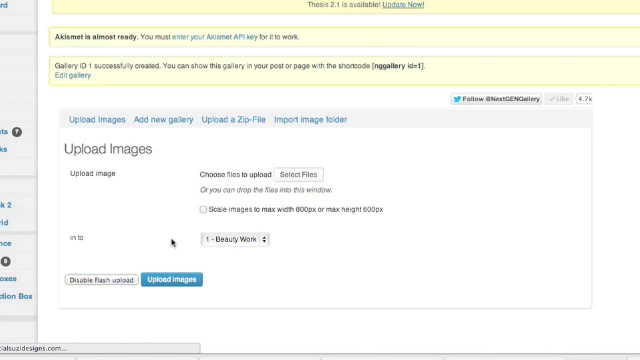
# Open Manage Galleries and scroll to the Beauty Work entry.
pyautogui.click(173, 278)
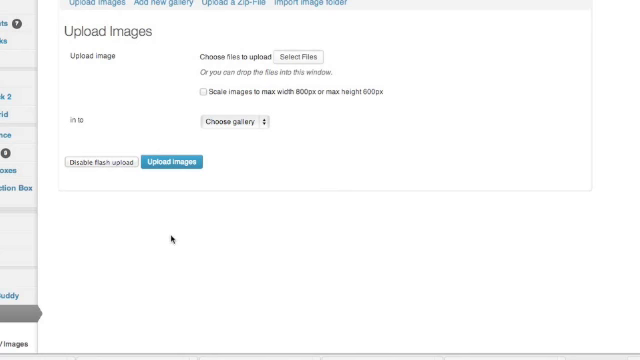
pyautogui.scroll(-3)
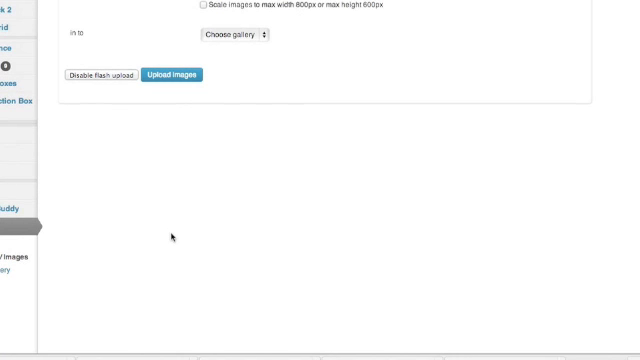
pyautogui.scroll(-3)
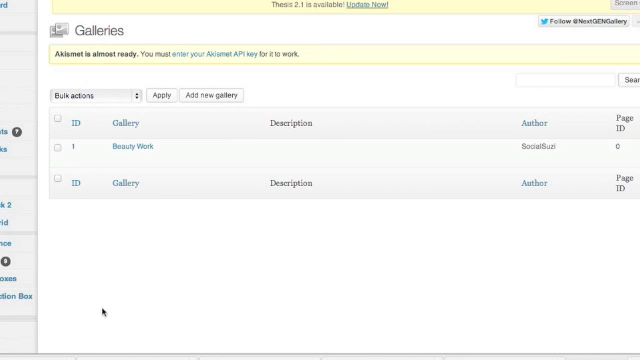
pyautogui.moveTo(57, 147)
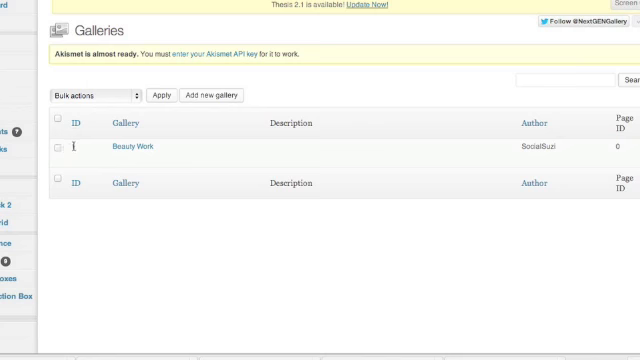
pyautogui.moveTo(130, 147)
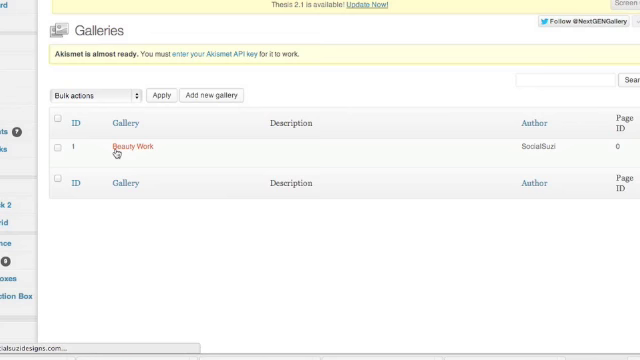
# Open the Beauty Work gallery, review its four image rows, and go to Sort gallery.
pyautogui.click(131, 146)
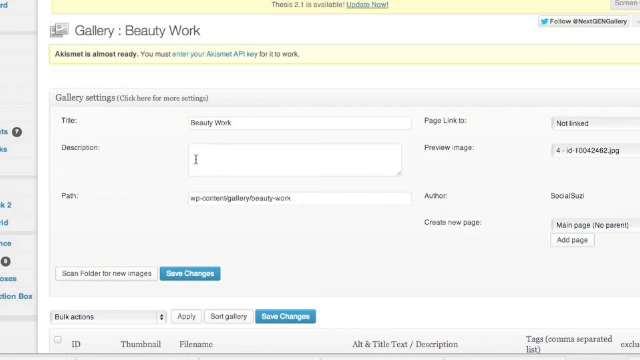
pyautogui.moveTo(605, 123)
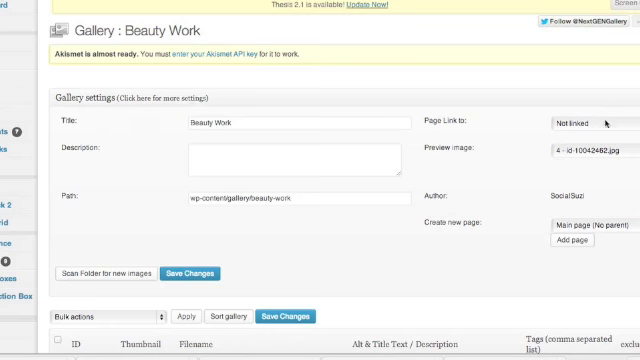
pyautogui.moveTo(297, 104)
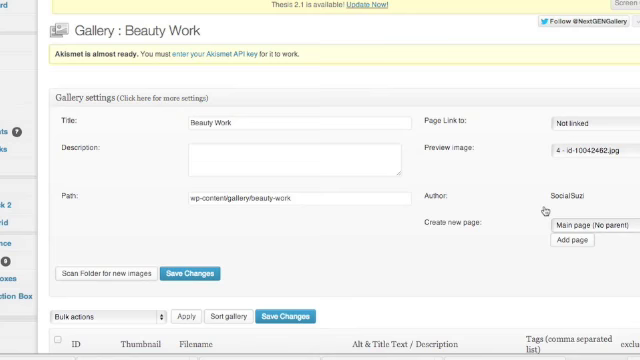
pyautogui.scroll(-3)
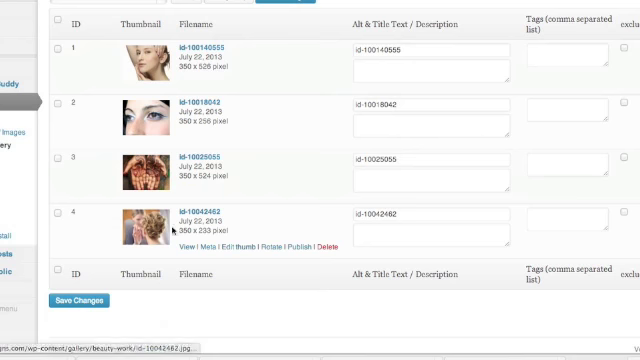
pyautogui.moveTo(205, 65)
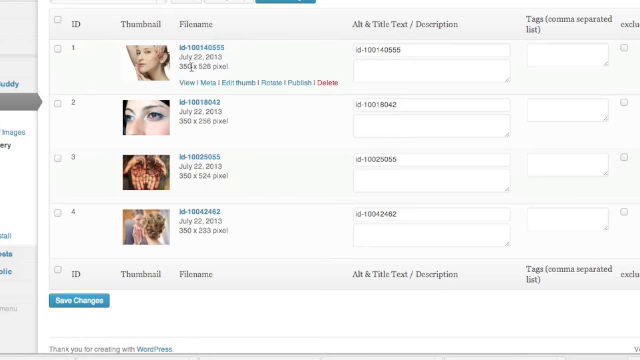
pyautogui.moveTo(383, 96)
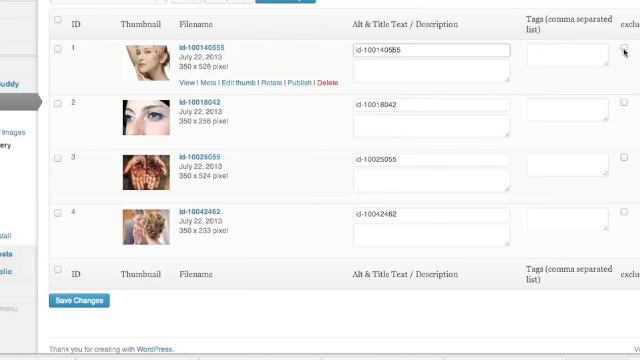
pyautogui.click(627, 49)
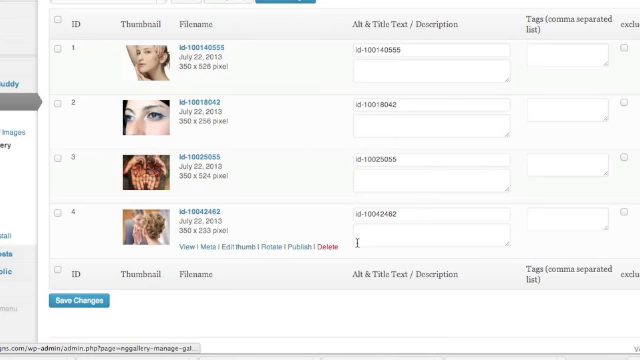
pyautogui.scroll(3)
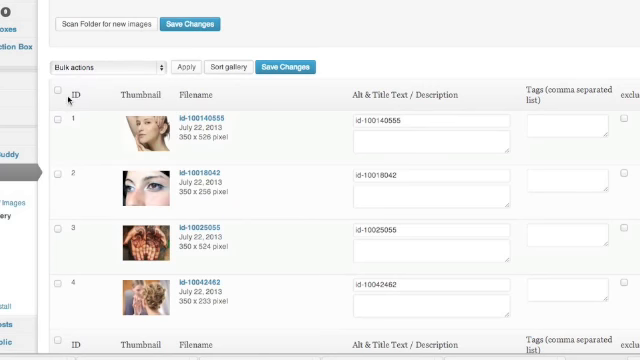
pyautogui.moveTo(268, 100)
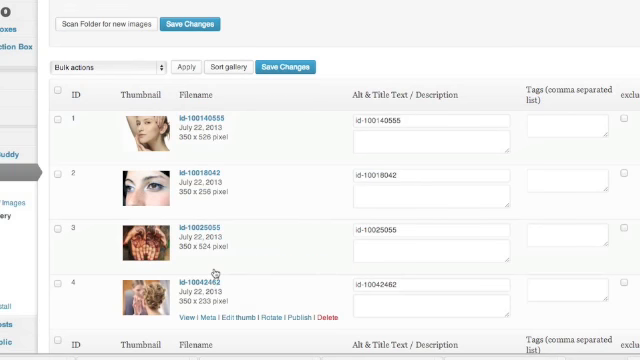
pyautogui.moveTo(225, 67)
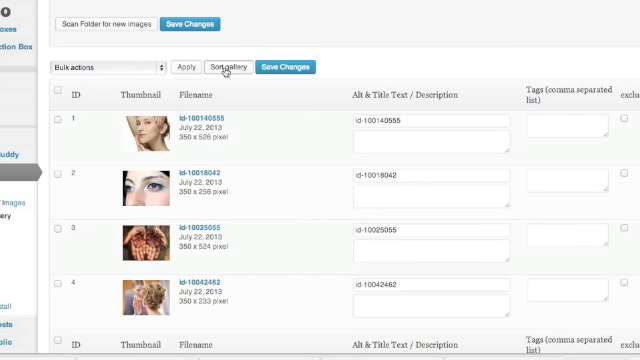
pyautogui.moveTo(200, 137)
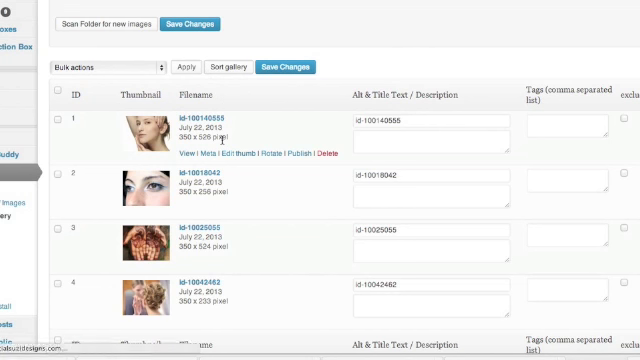
pyautogui.click(228, 66)
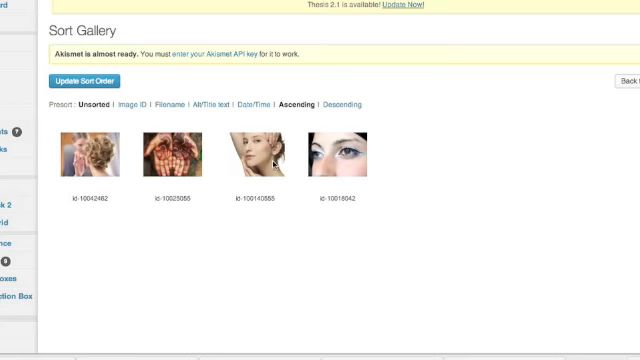
# Move eye close-up id-10018042 ahead of id-100140555 and update the sort order.
pyautogui.click(196, 103)
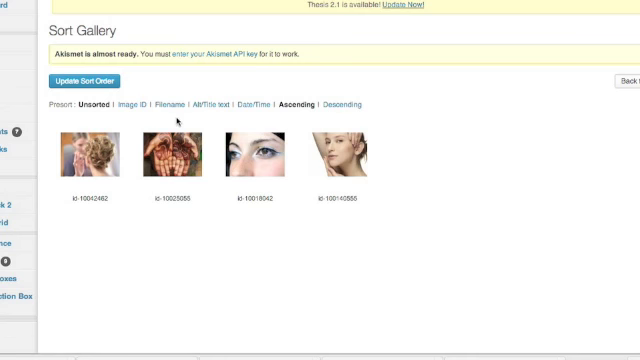
pyautogui.moveTo(123, 187)
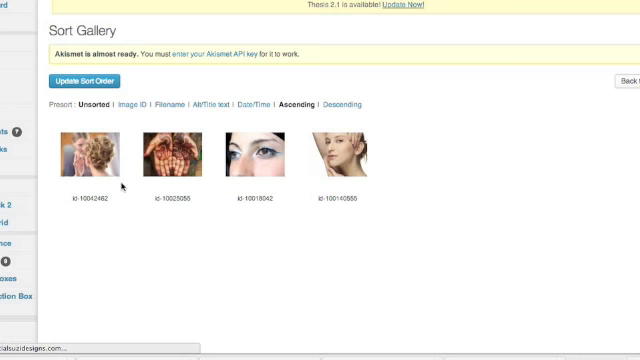
pyautogui.click(89, 79)
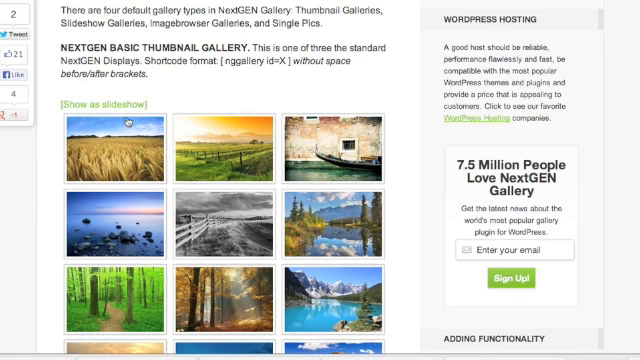
# On the NextGEN demo page, enlarge the wheat field thumbnail with its caption.
pyautogui.scroll(-3)
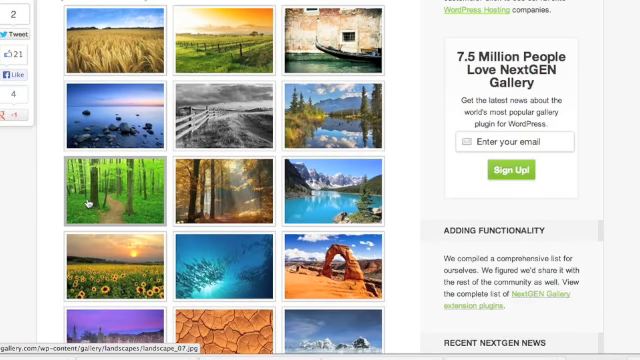
pyautogui.scroll(3)
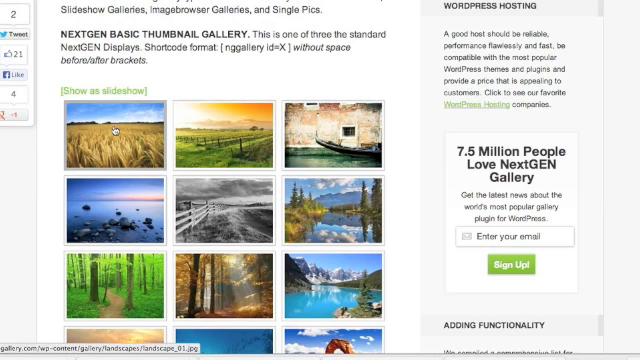
pyautogui.click(113, 135)
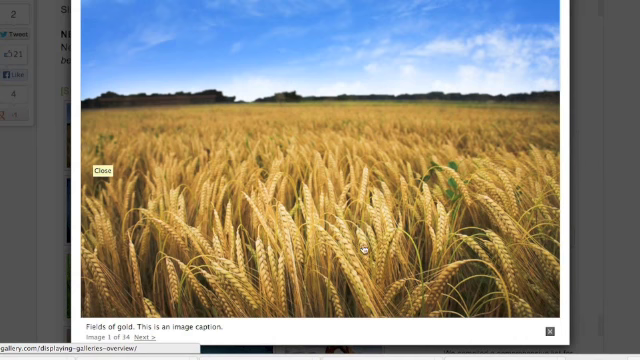
pyautogui.moveTo(175, 122)
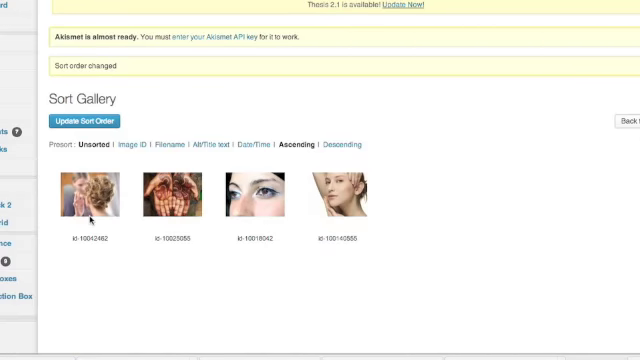
pyautogui.moveTo(483, 247)
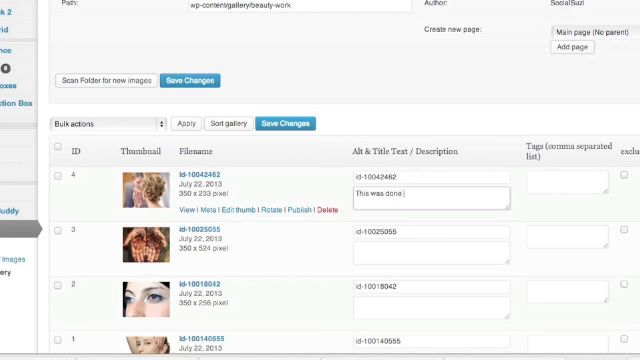
# Enter the 'by Am…' credit description for the Wedding Hair image.
pyautogui.write('by Amy.')
pyautogui.click(431, 176)
pyautogui.write('Wedding Hair')
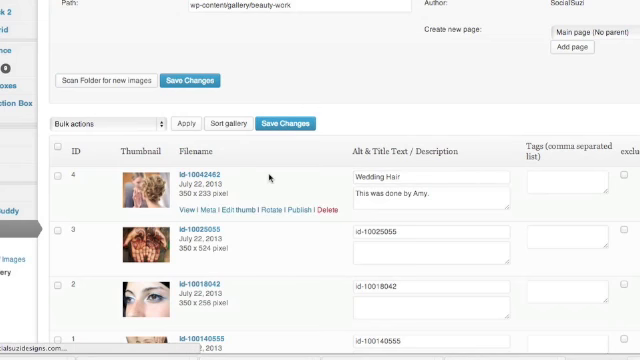
pyautogui.scroll(3)
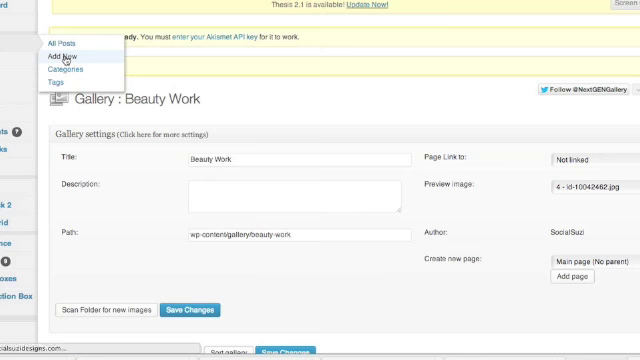
# Add a new post and title it 'My Beauty Work'.
pyautogui.click(63, 60)
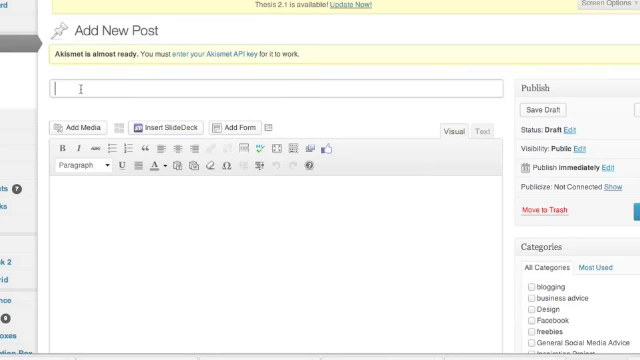
pyautogui.write('My')
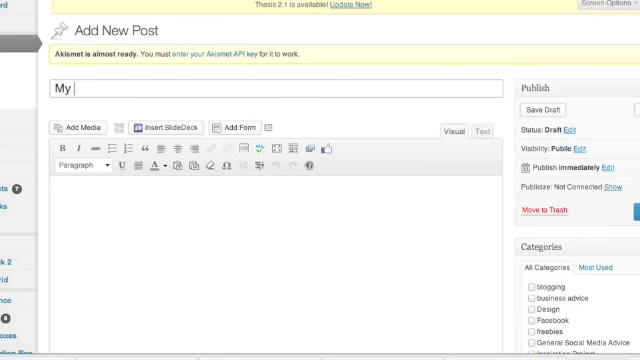
pyautogui.write('Beauty')
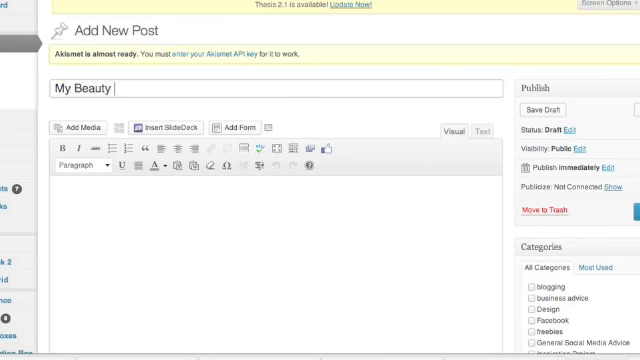
pyautogui.write('Work')
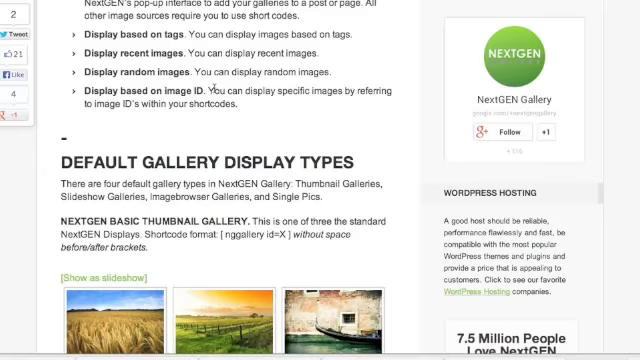
# Scroll to NextGEN Basic Thumbnail Gallery and copy the [nggallery id=X] shortcode.
pyautogui.scroll(3)
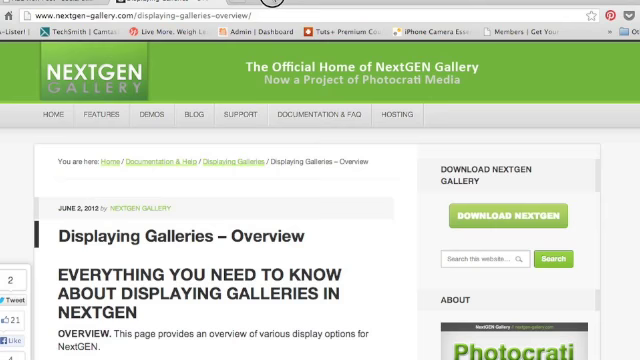
pyautogui.scroll(-3)
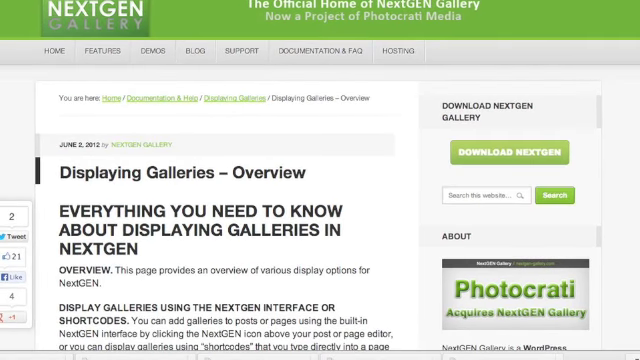
pyautogui.scroll(-3)
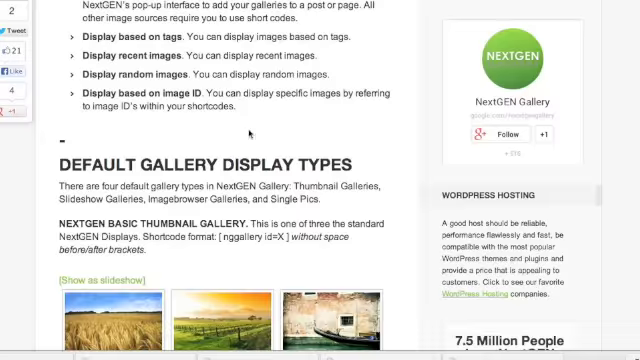
pyautogui.scroll(-3)
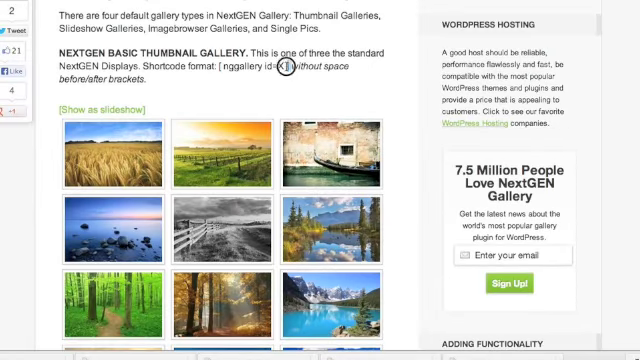
pyautogui.rightClick(285, 67)
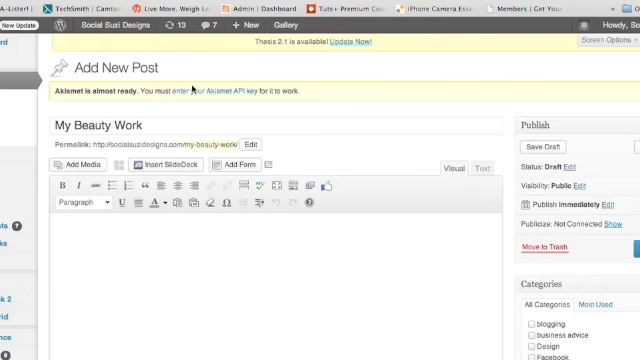
pyautogui.moveTo(82, 252)
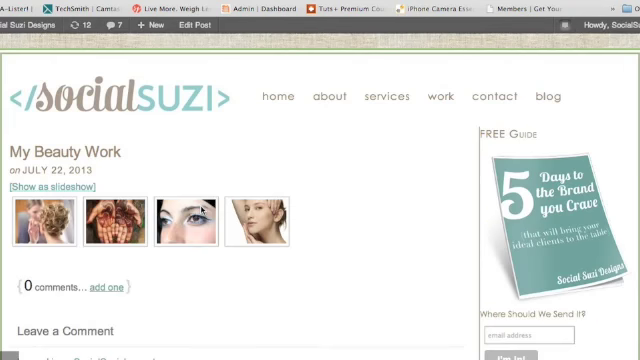
# Enlarge a gallery photo, step through two more captioned photos, then start the gallery slideshow.
pyautogui.scroll(-3)
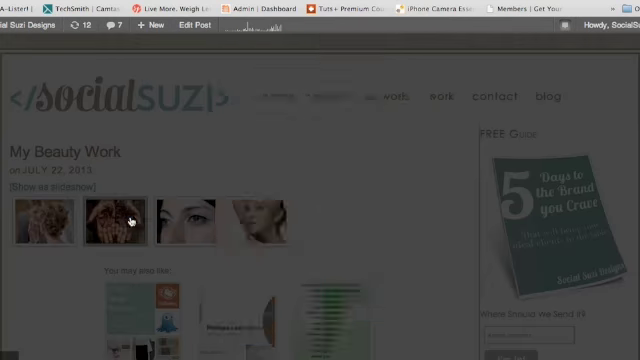
pyautogui.click(111, 221)
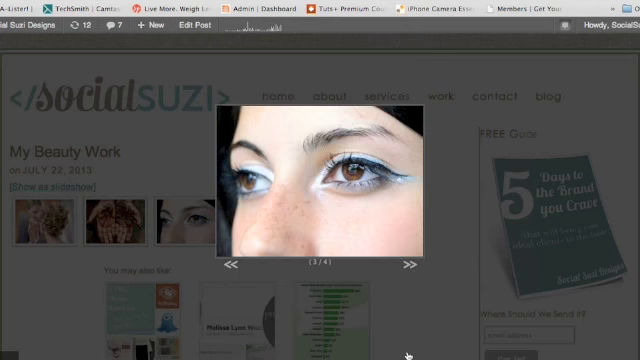
pyautogui.click(410, 265)
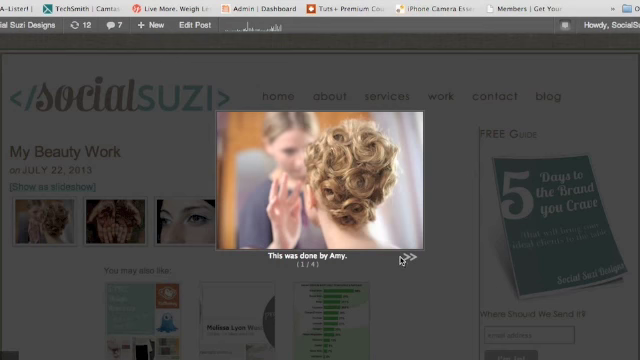
pyautogui.click(411, 259)
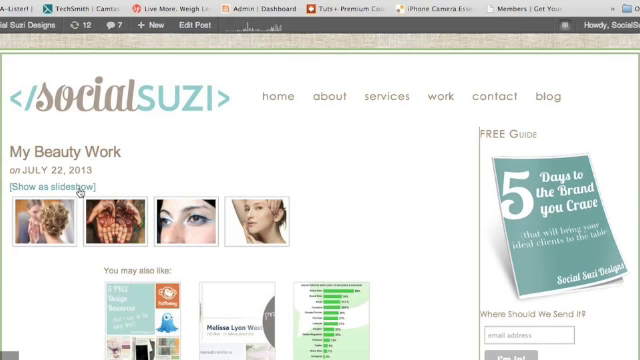
pyautogui.click(48, 188)
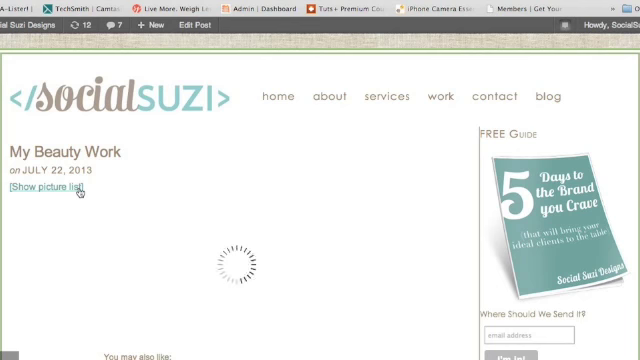